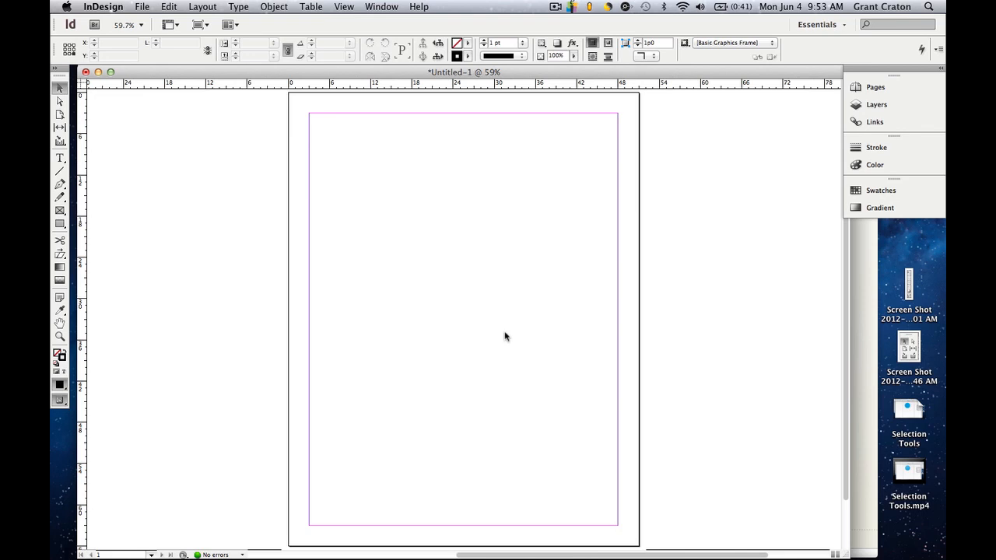
mouse_move(59, 184)
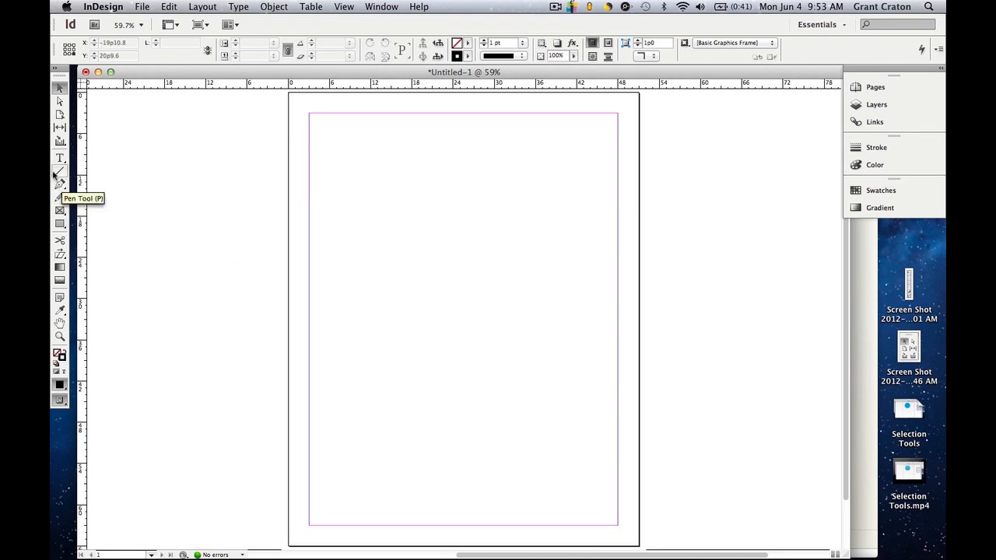
mouse_move(69, 163)
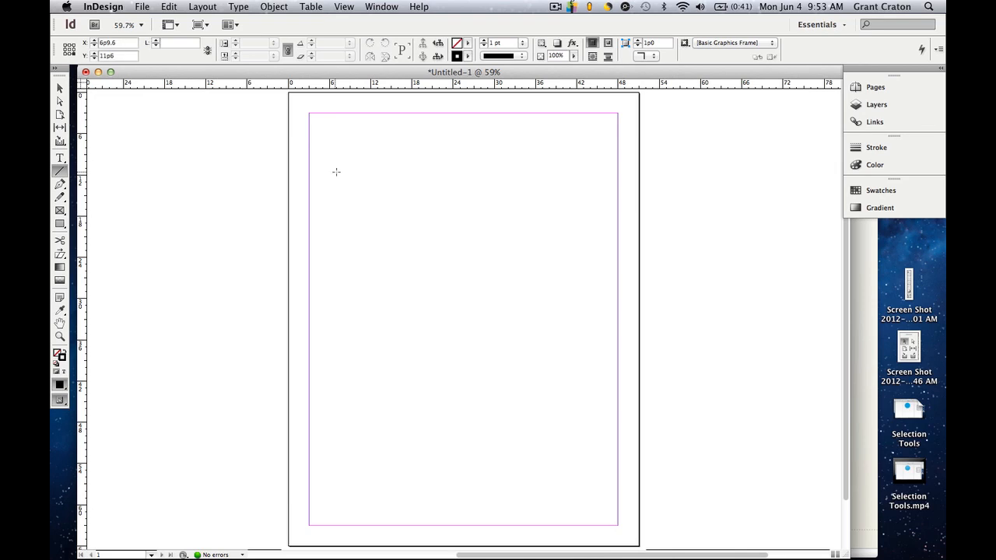
Step: Draw a straight horizontal line across the upper part of the page
drag(336, 169, 584, 170)
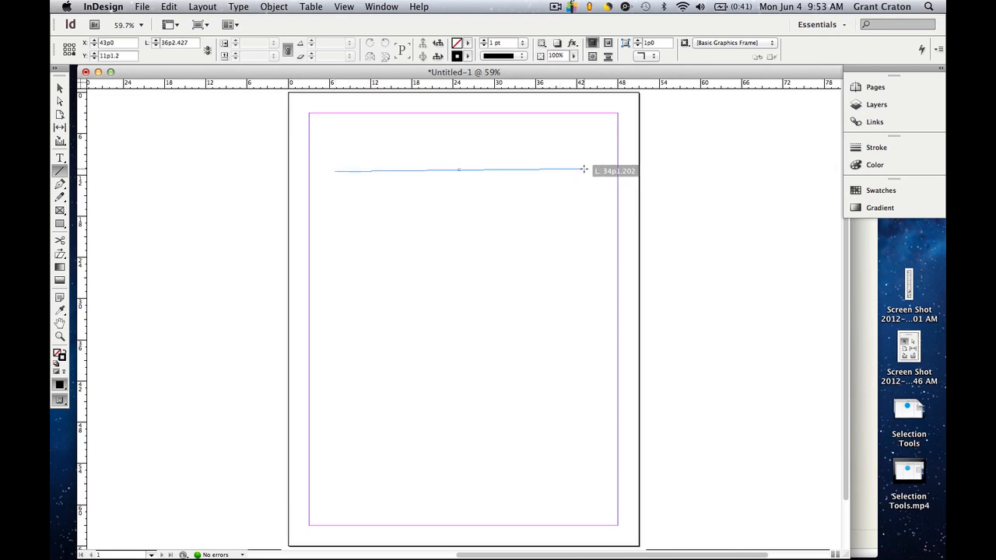
drag(584, 170, 588, 169)
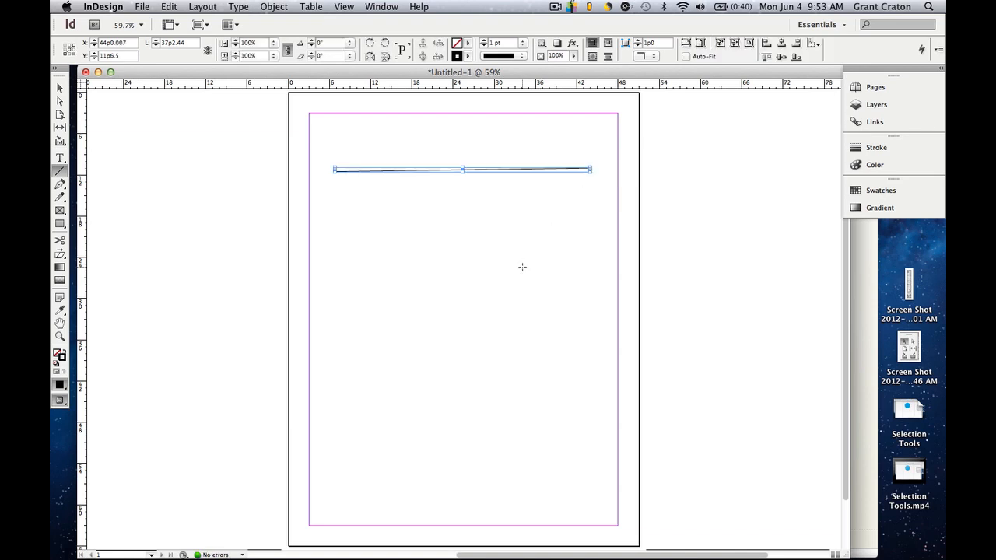
mouse_move(334, 227)
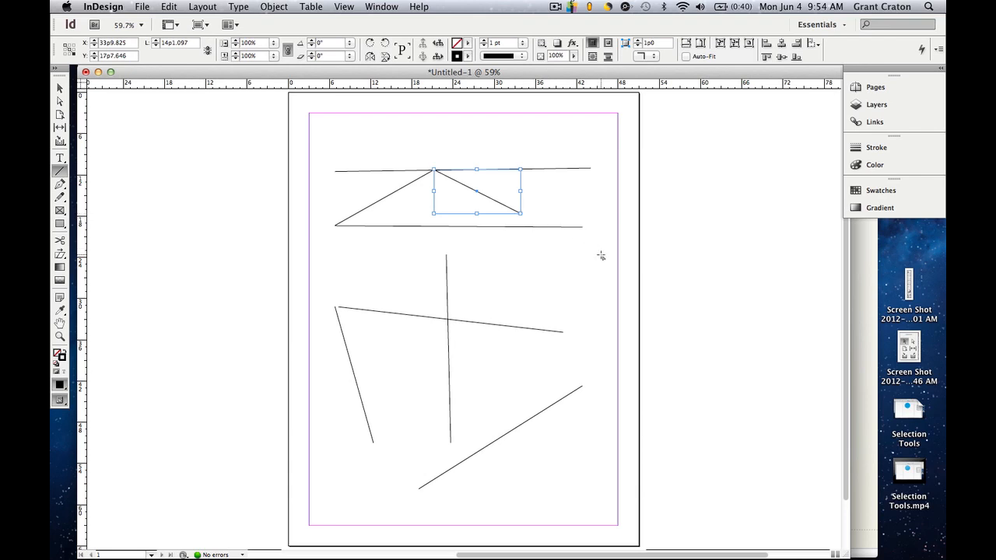
mouse_move(601, 255)
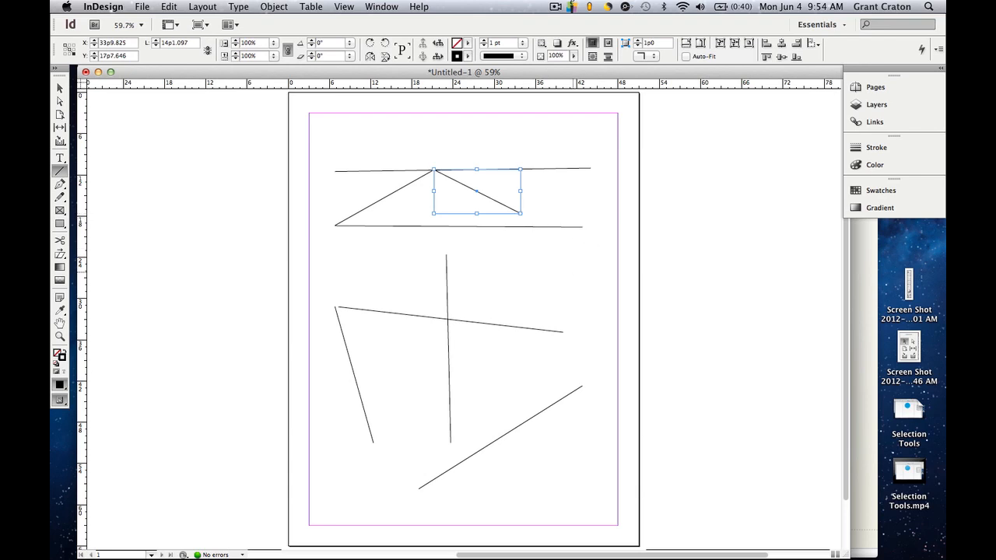
Step: Draw a slanted line segment for the tilted box extending past the right page edge
drag(477, 190, 715, 277)
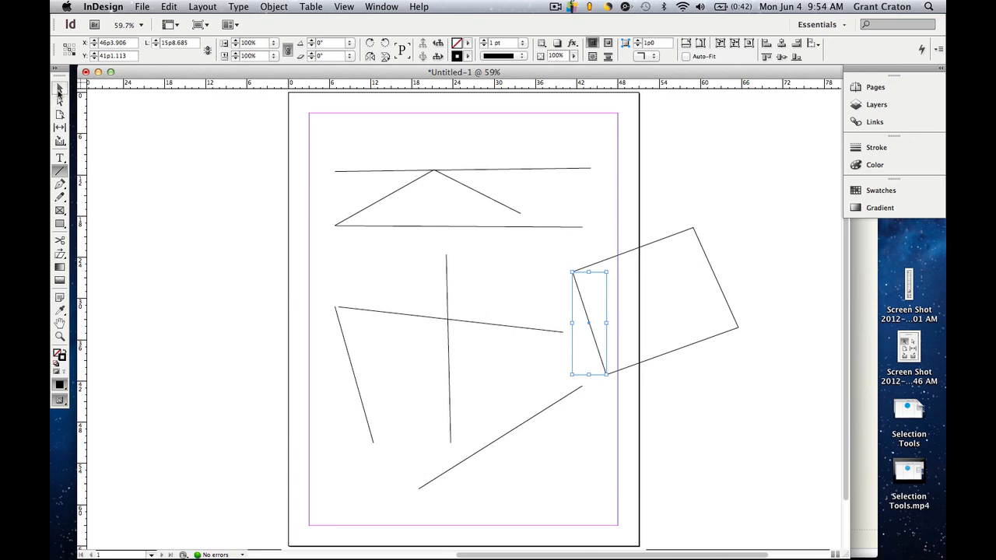
mouse_move(59, 89)
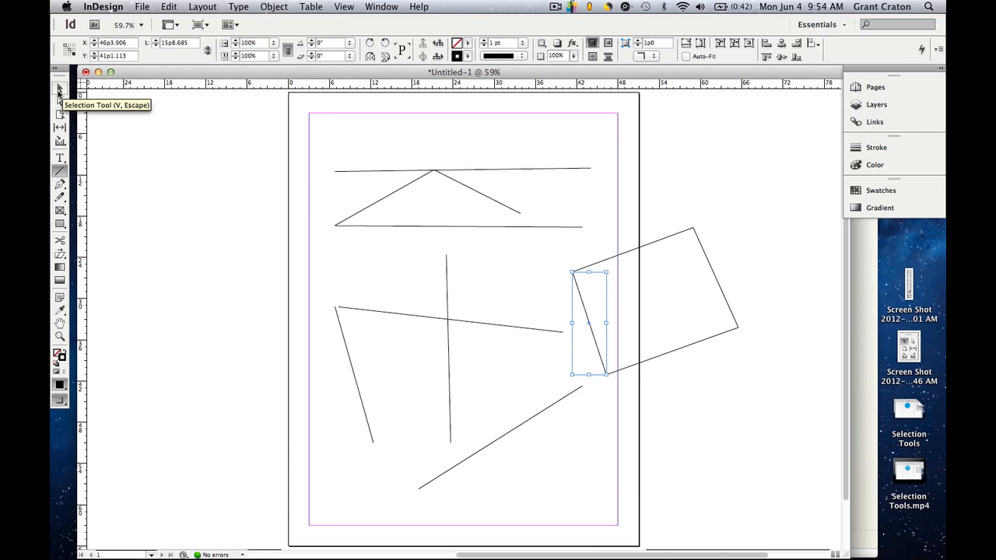